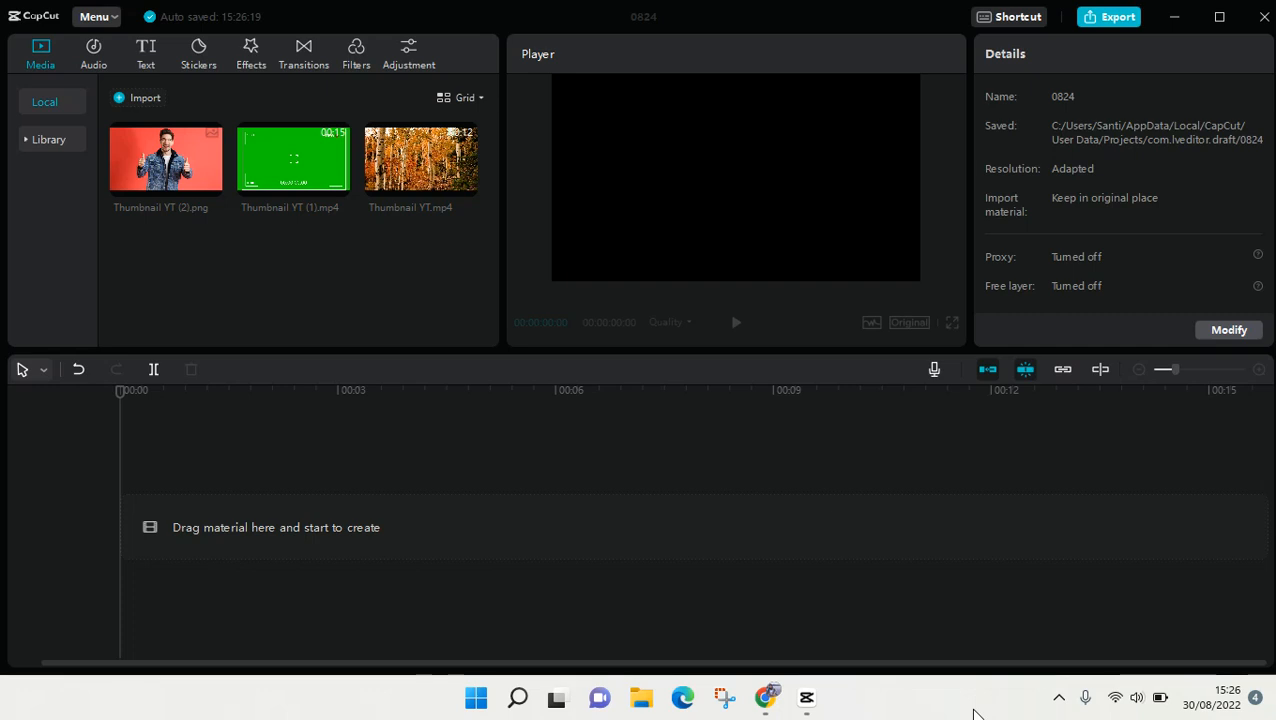
{"action": "mouse_move", "coordinate": [696, 138]}
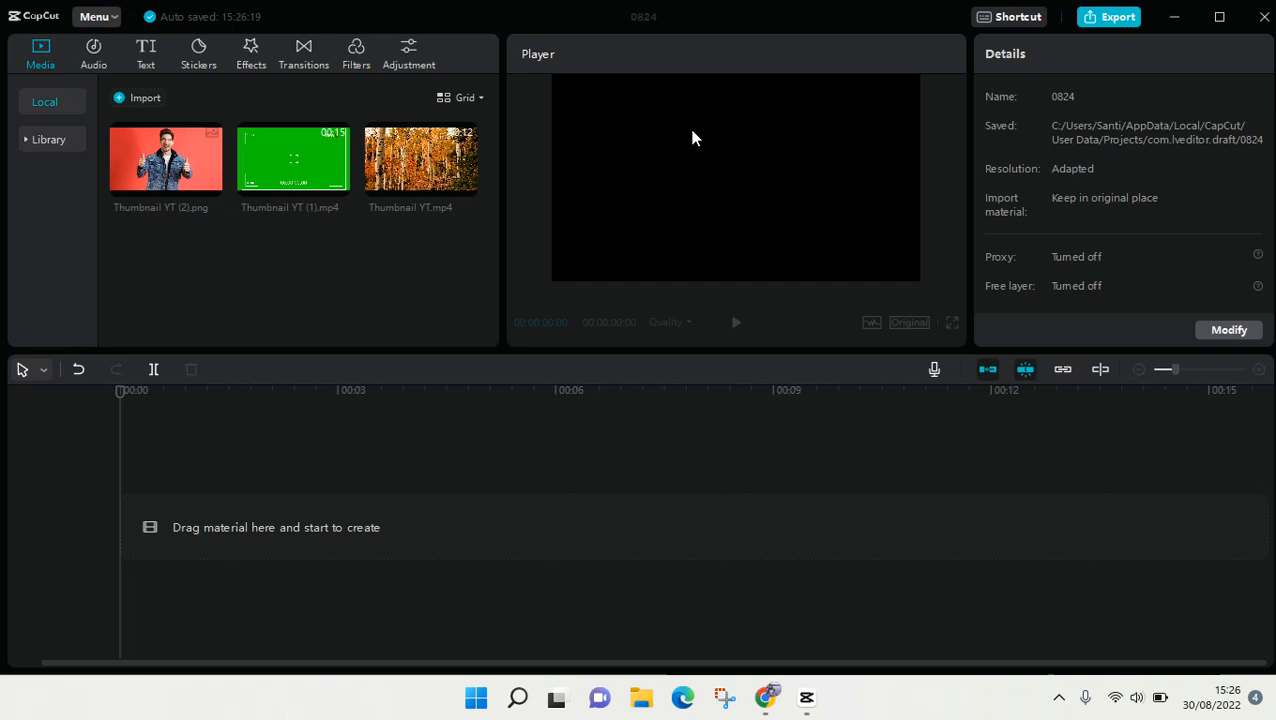
{"action": "mouse_move", "coordinate": [524, 252]}
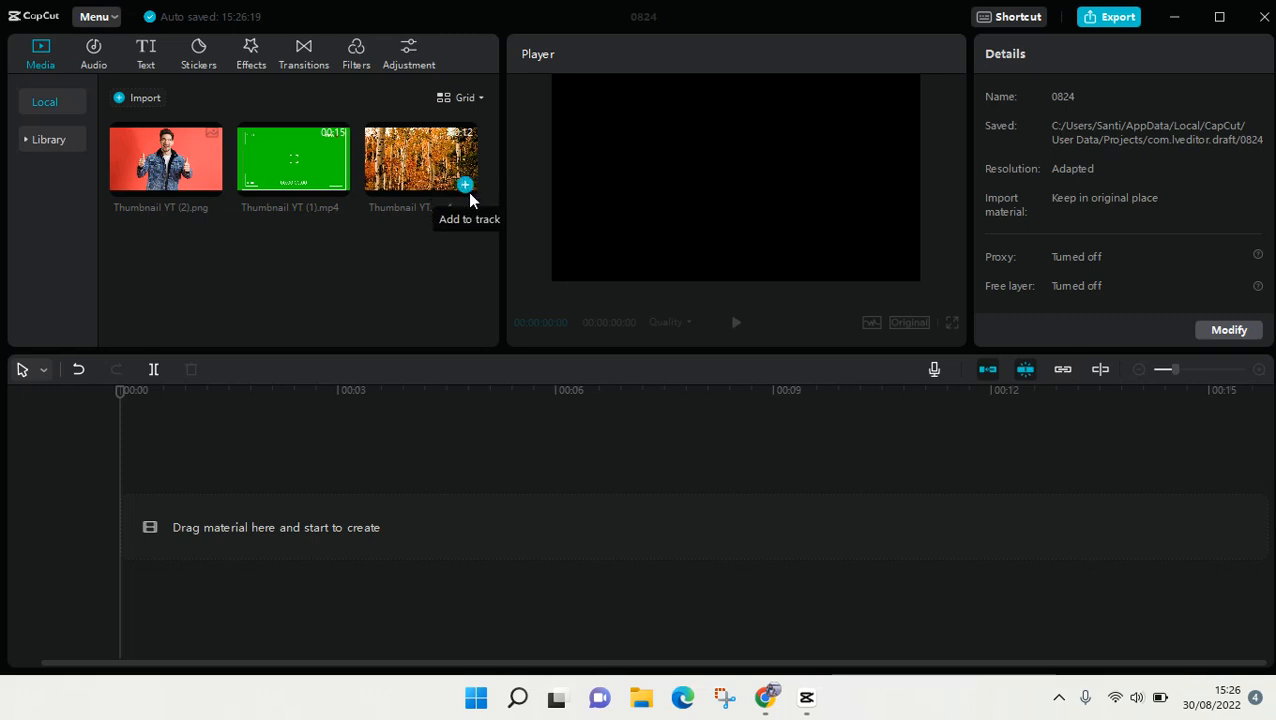
Step: Add the Thumbnail YT.mp4 autumn forest clip to the timeline as the first track
{"action": "left_click", "coordinate": [464, 184]}
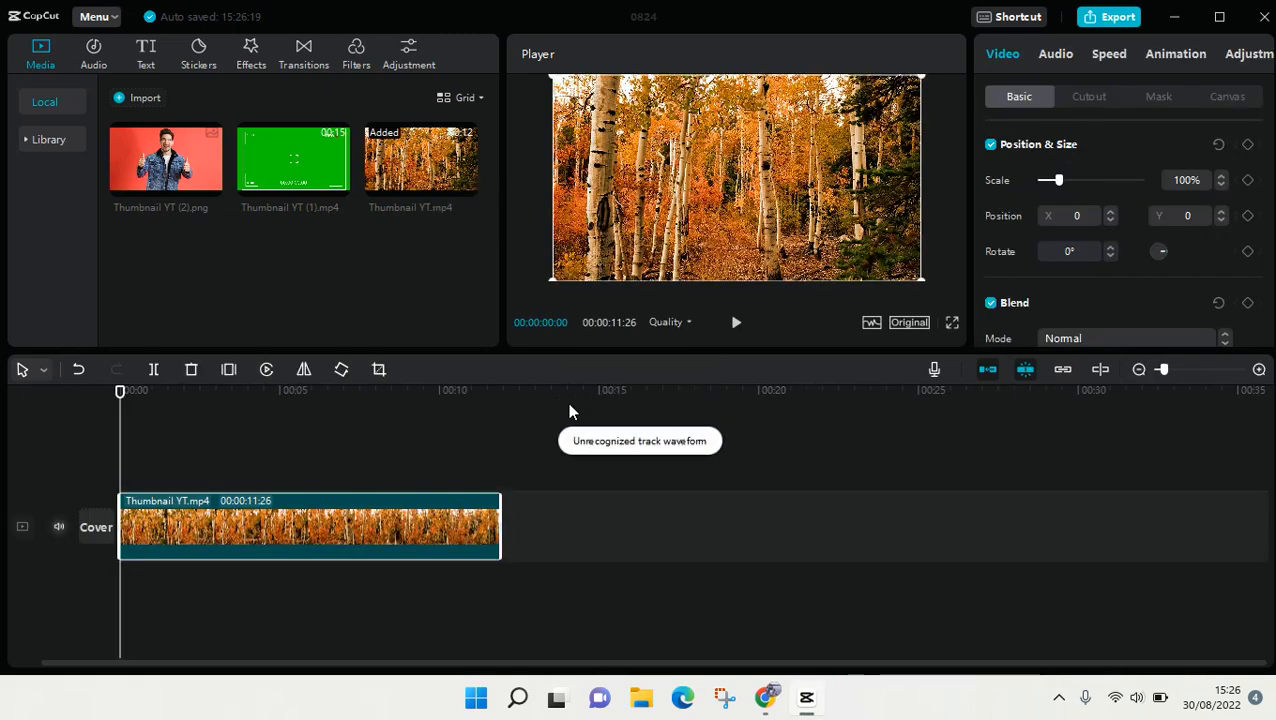
{"action": "mouse_move", "coordinate": [170, 474]}
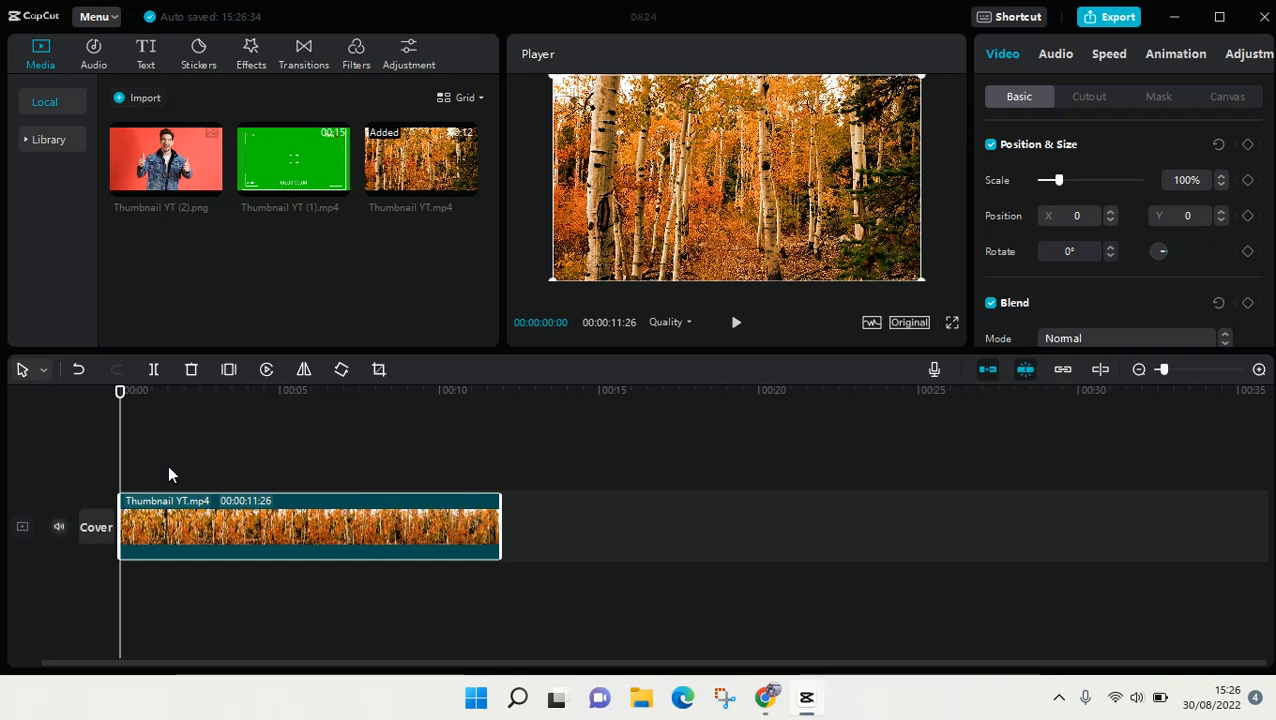
{"action": "mouse_move", "coordinate": [168, 500]}
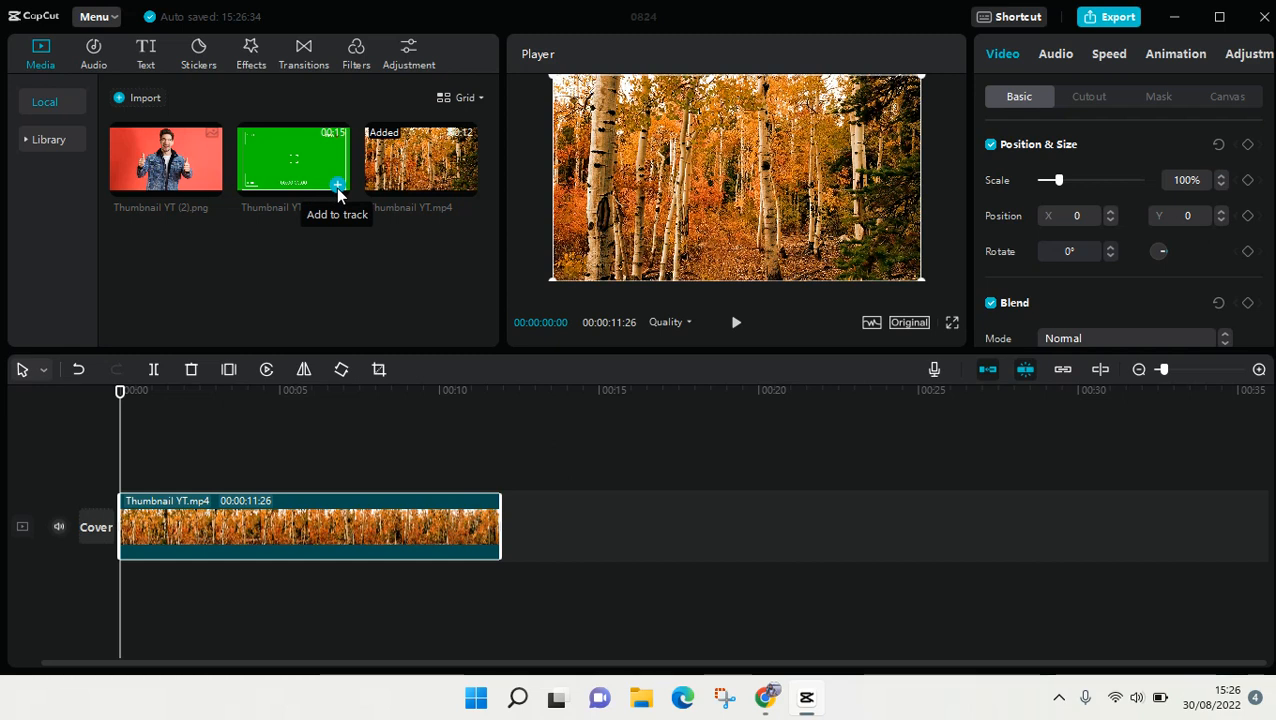
Step: Add the green screen camera-frame clip to the timeline above the forest video
{"action": "left_click", "coordinate": [336, 184]}
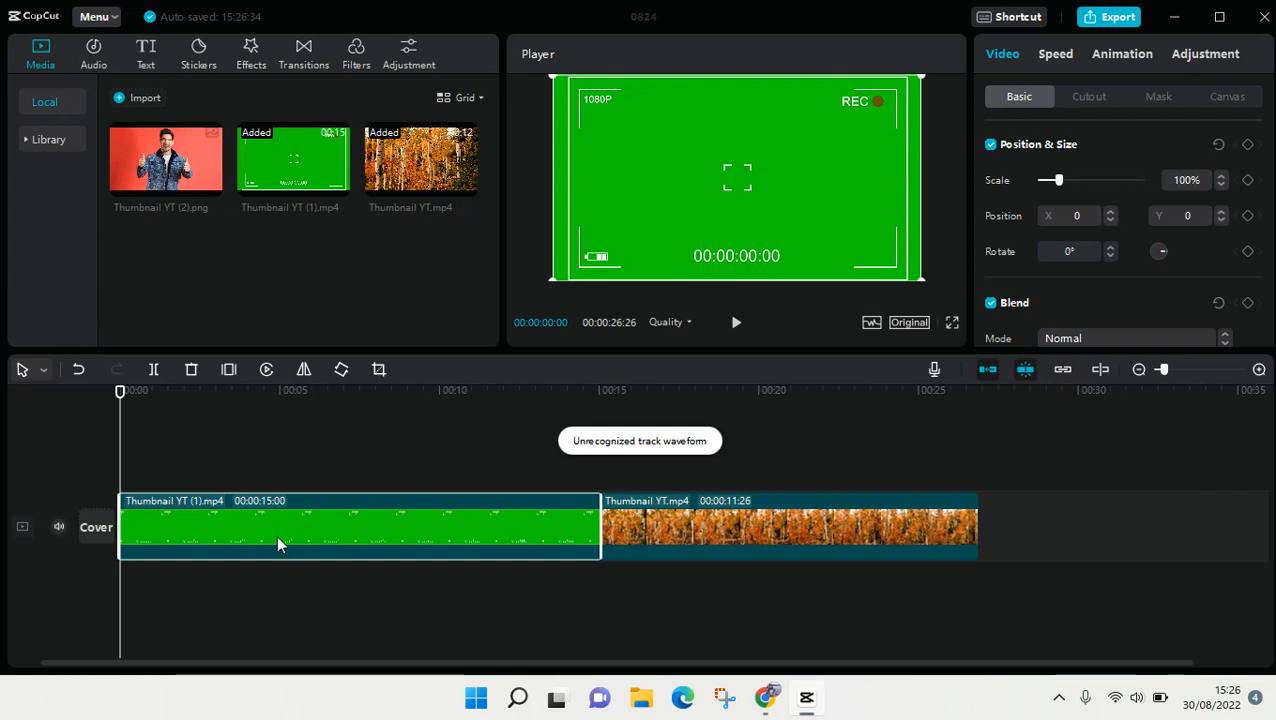
{"action": "mouse_move", "coordinate": [350, 388]}
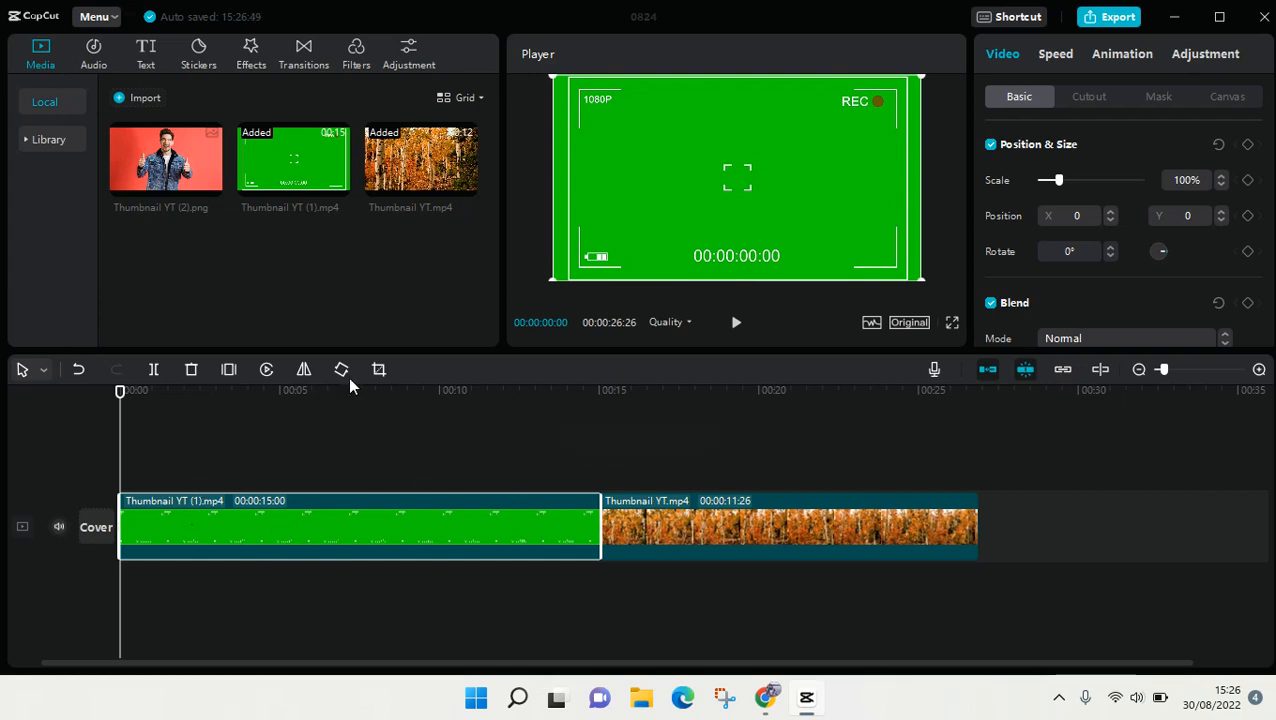
{"action": "mouse_move", "coordinate": [434, 500]}
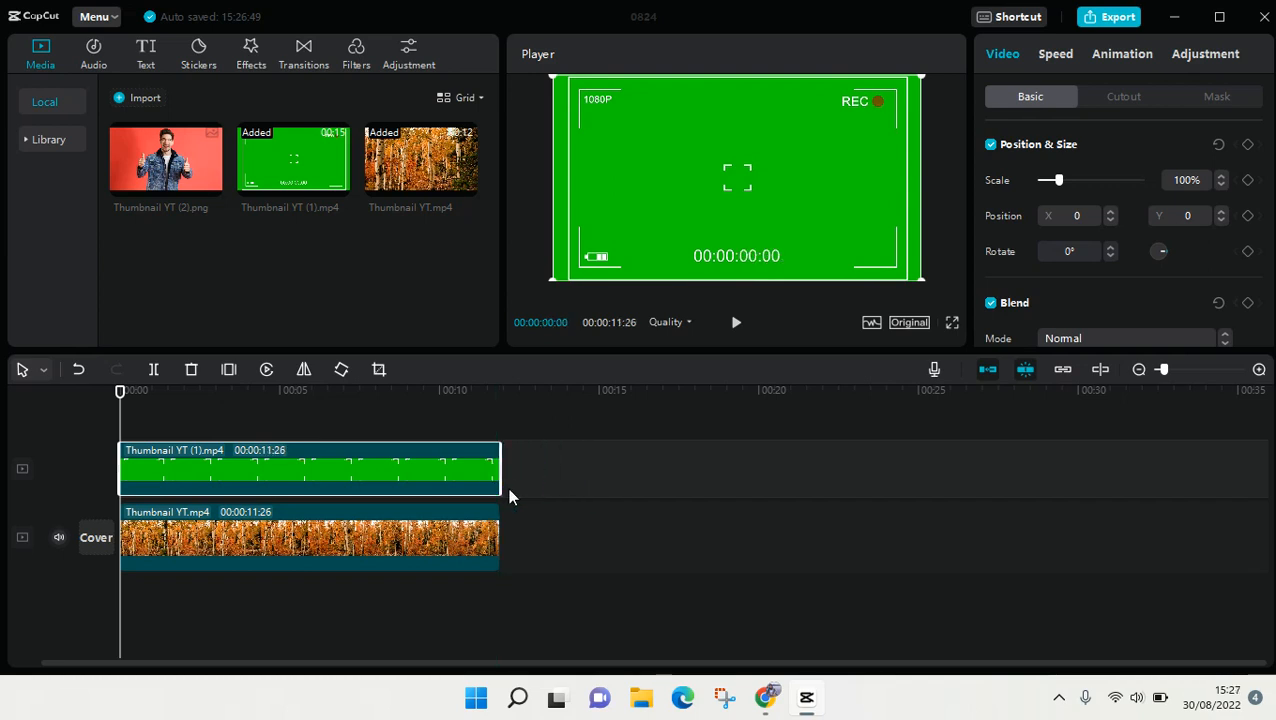
{"action": "mouse_move", "coordinate": [398, 492]}
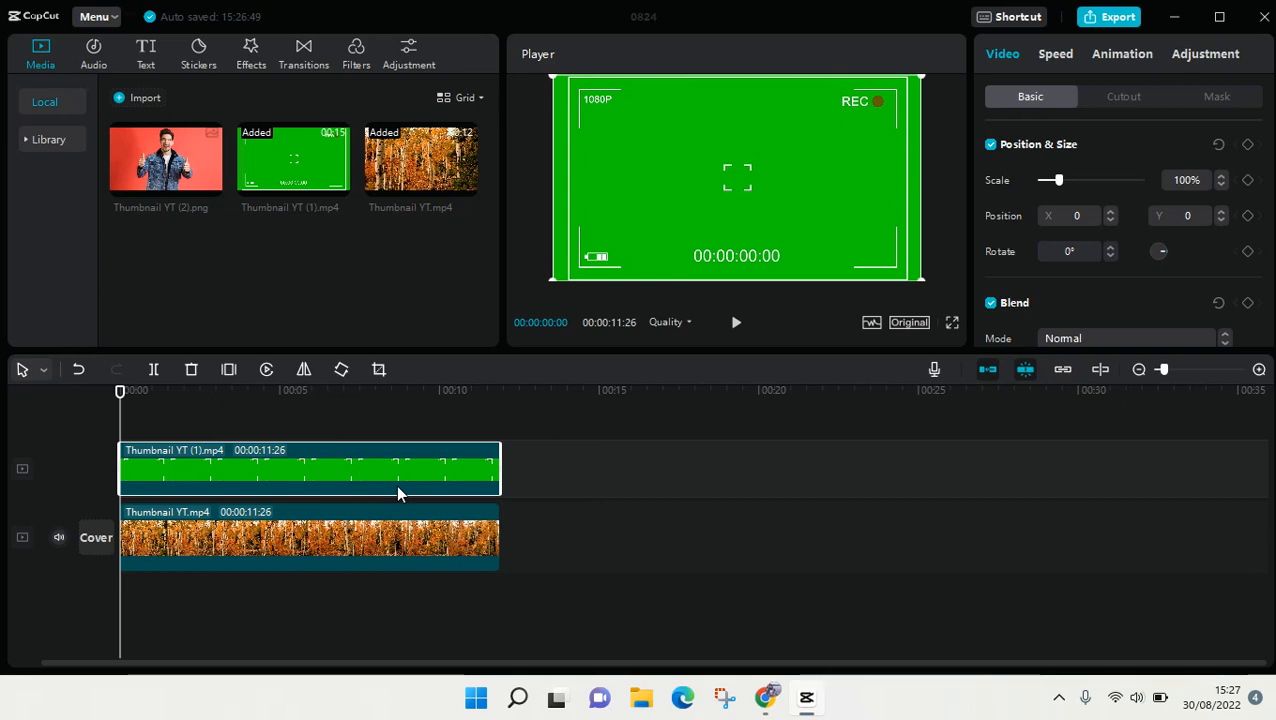
{"action": "mouse_move", "coordinate": [336, 128]}
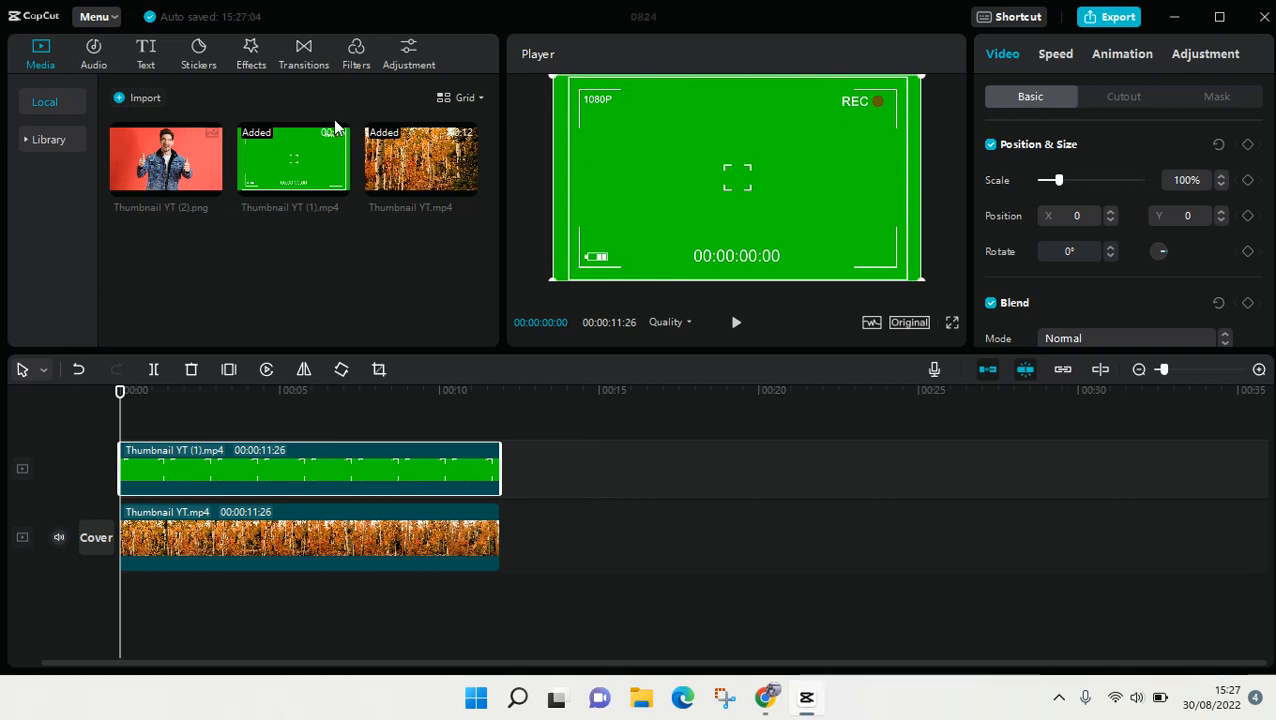
{"action": "mouse_move", "coordinate": [1008, 240]}
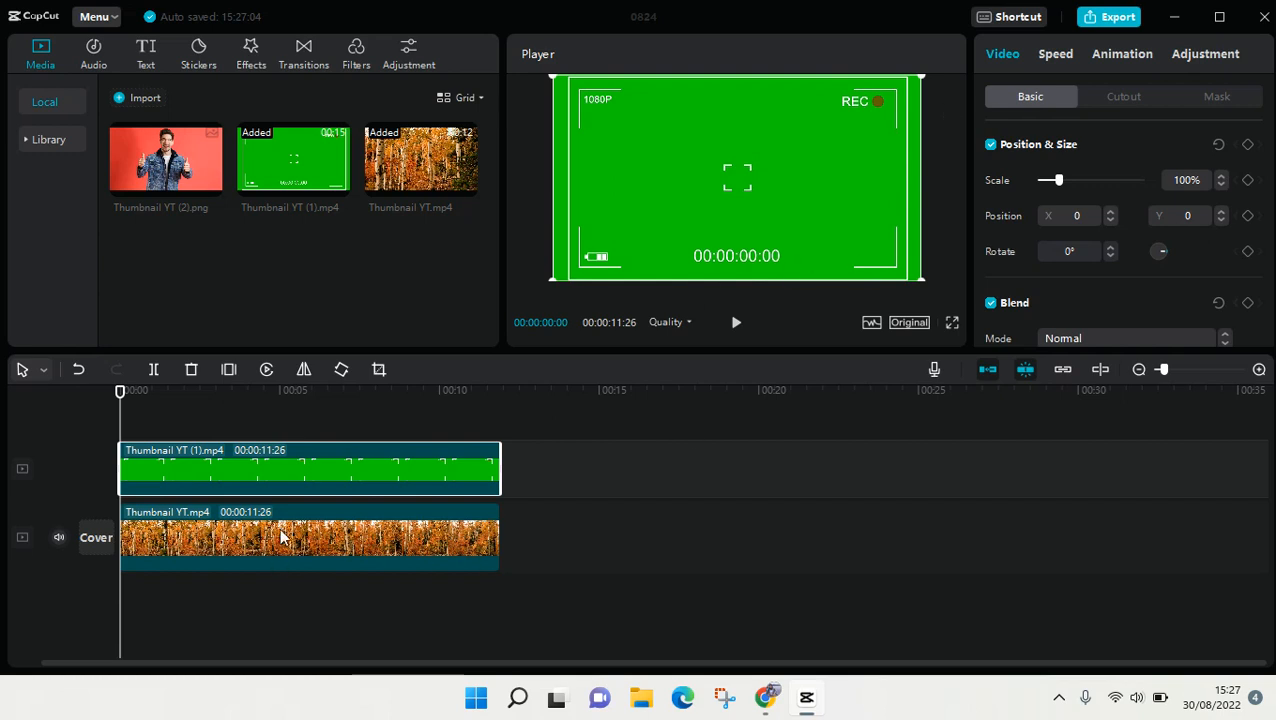
{"action": "mouse_move", "coordinate": [1108, 180]}
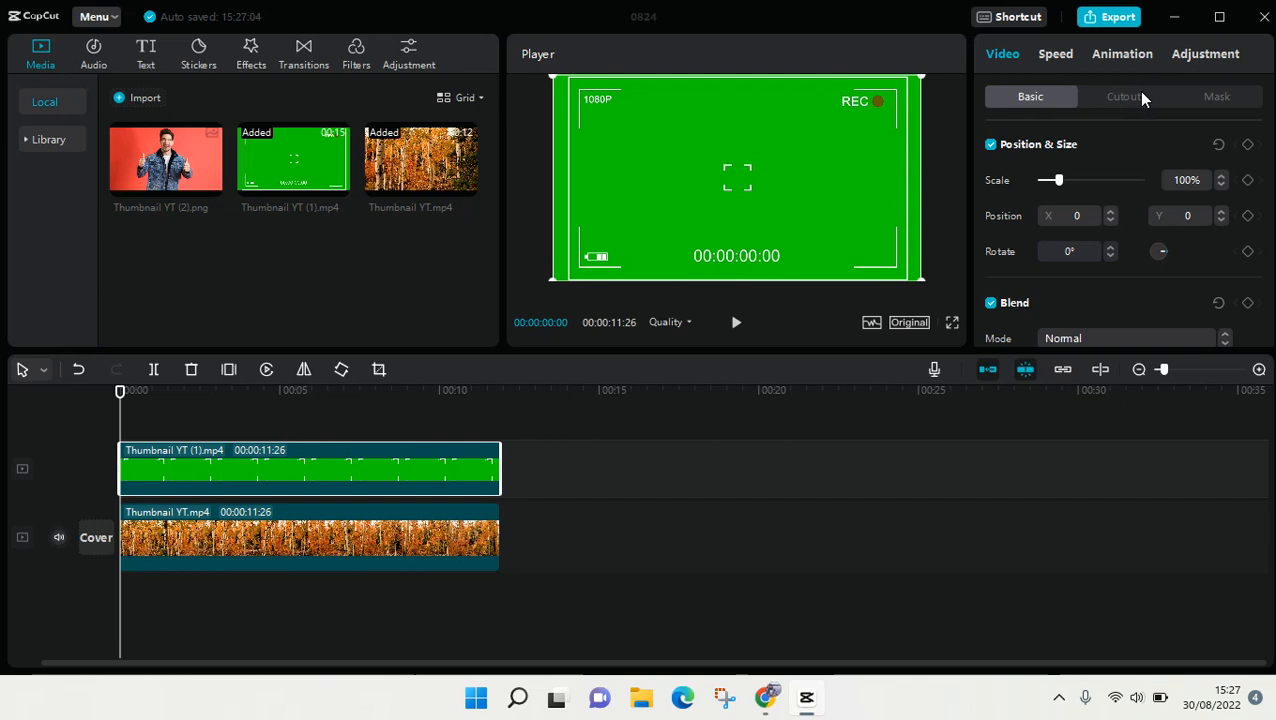
Step: Switch the selected green clip's Video panel to its Cutout settings
{"action": "left_click", "coordinate": [1124, 96]}
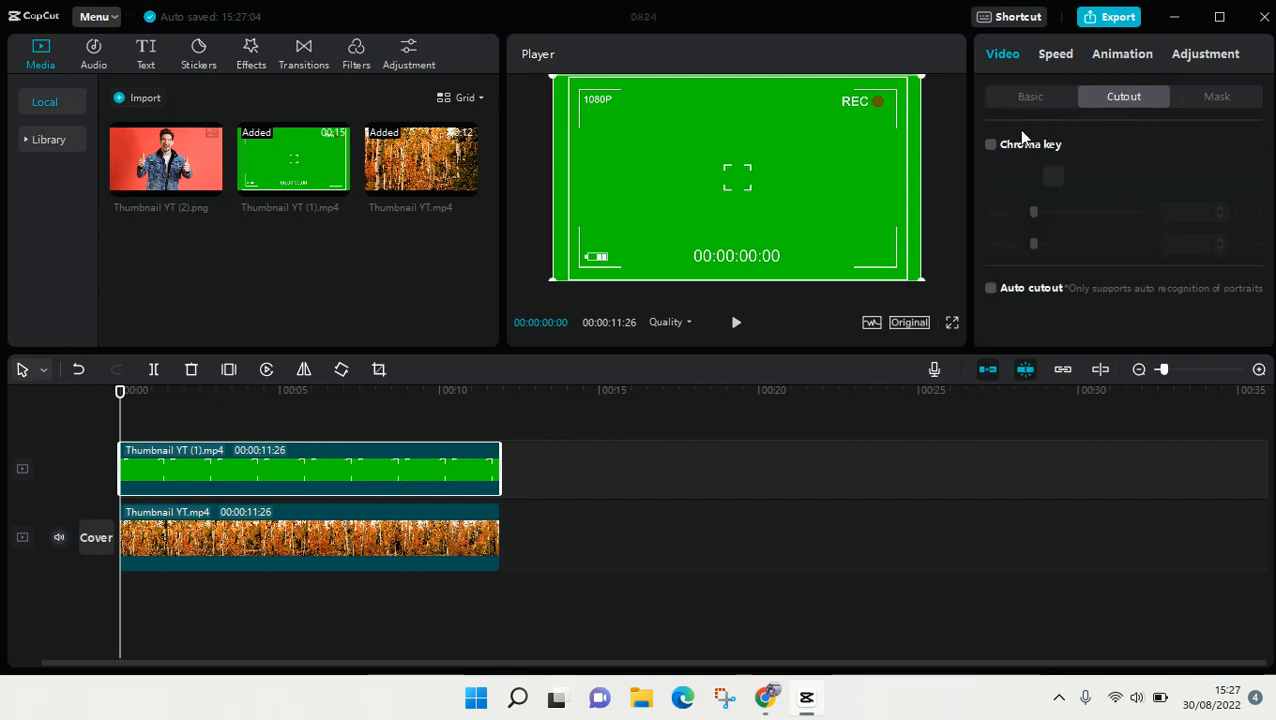
{"action": "mouse_move", "coordinate": [1018, 162]}
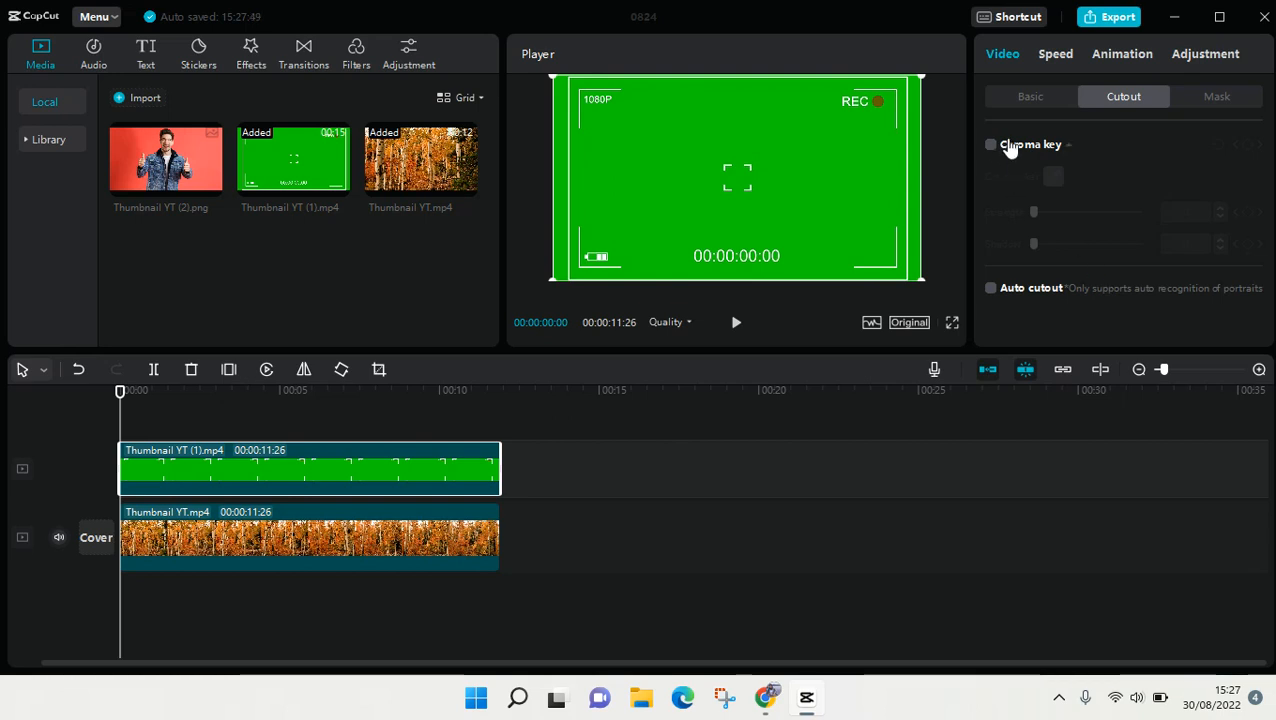
{"action": "mouse_move", "coordinate": [994, 152]}
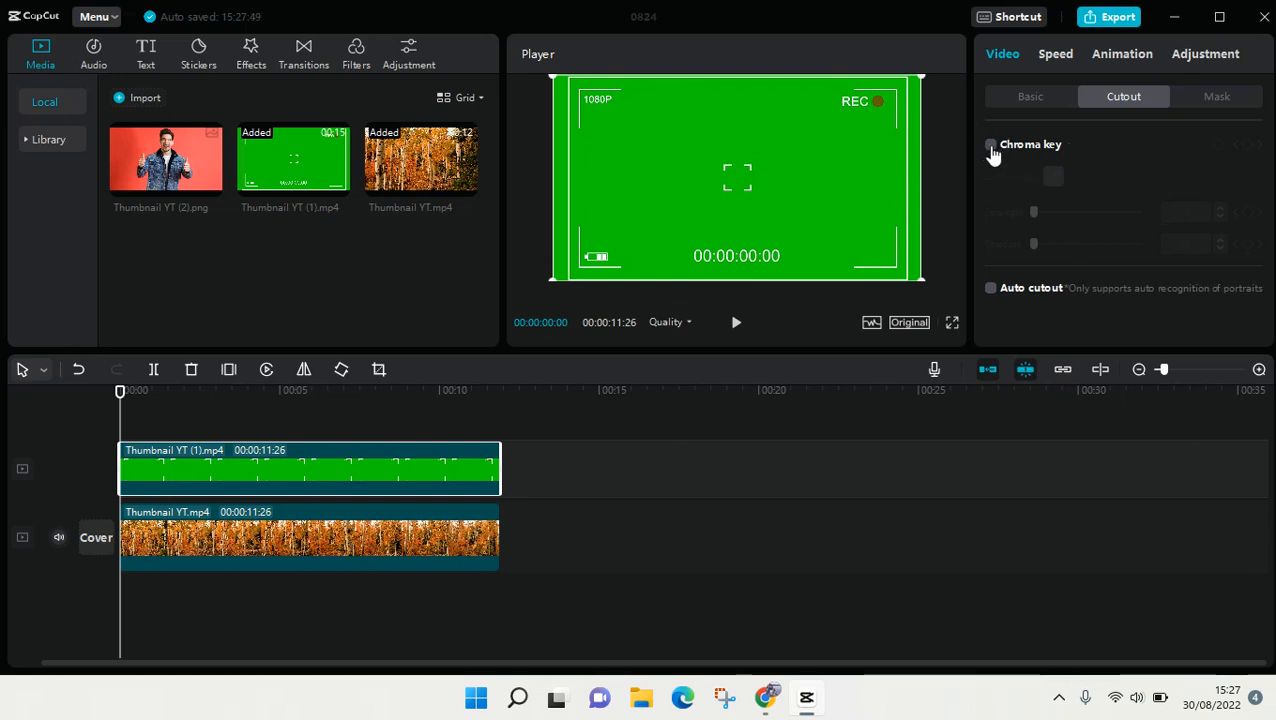
Step: Enable Chroma key on the green, settle Strength at 40, and play back the keyed overlay
{"action": "left_click", "coordinate": [992, 144]}
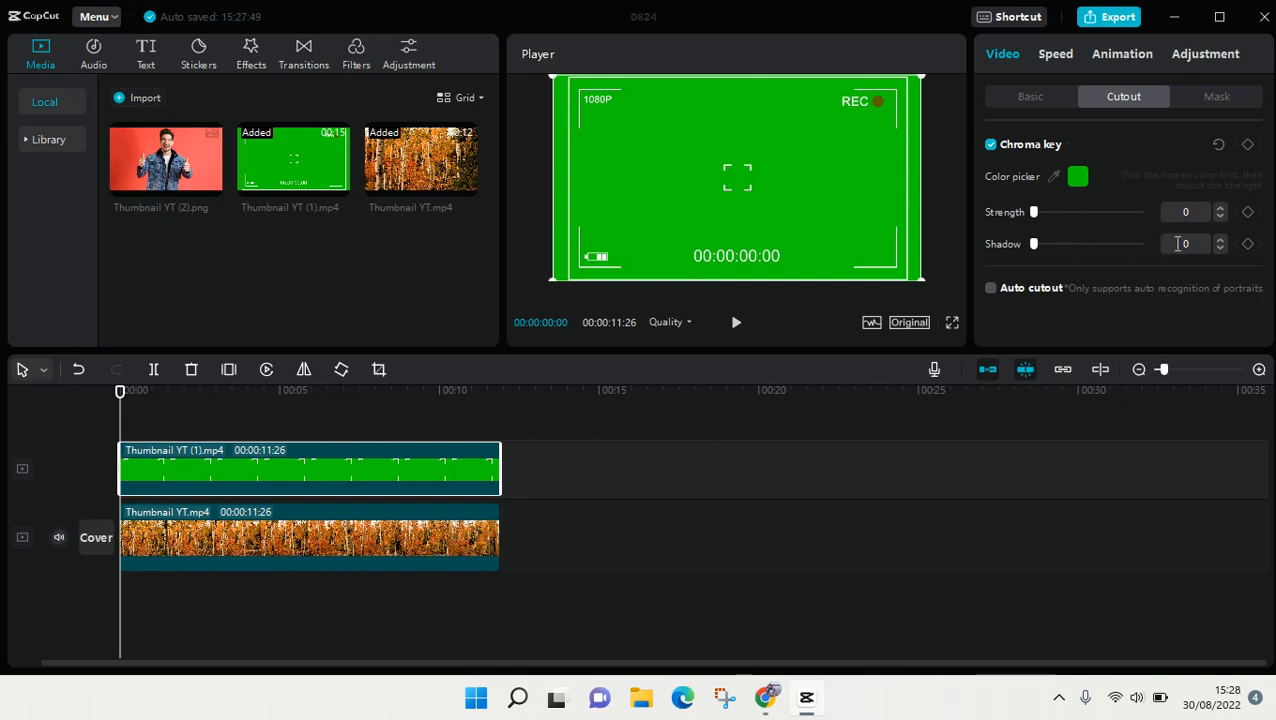
{"action": "left_click_drag", "start_coordinate": [1036, 212], "coordinate": [1048, 212]}
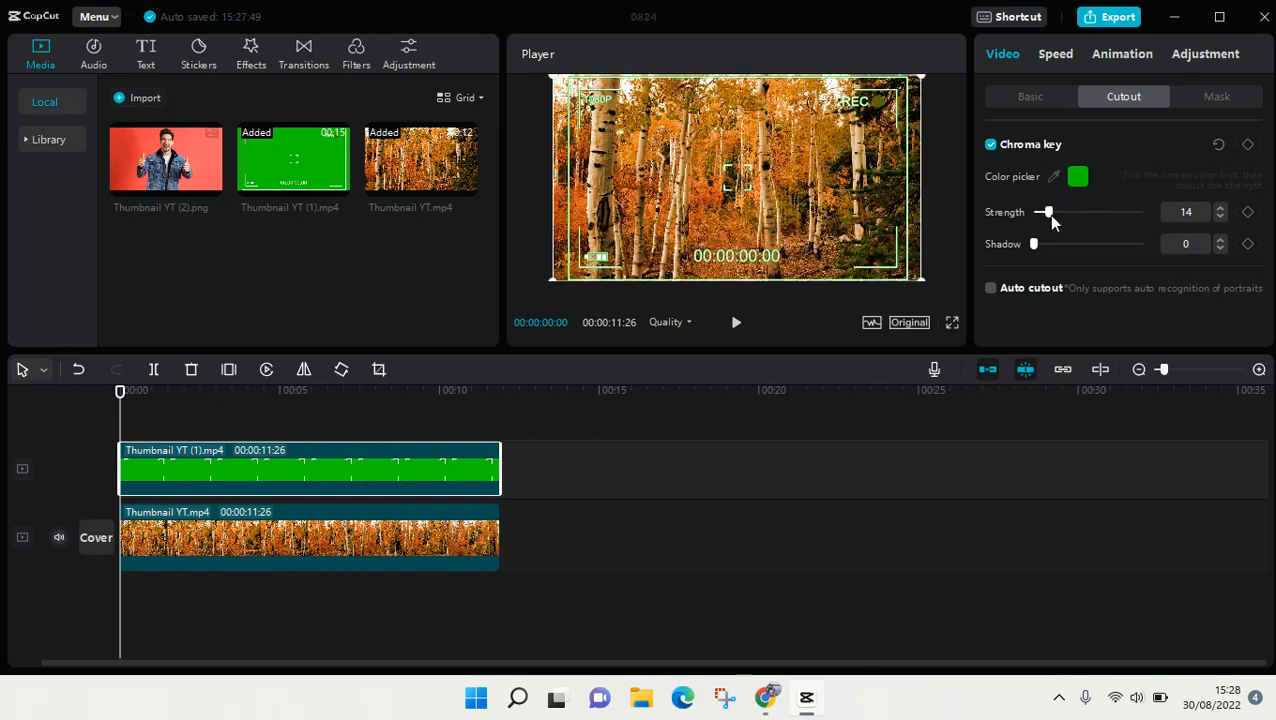
{"action": "left_click_drag", "start_coordinate": [1046, 212], "coordinate": [1040, 212]}
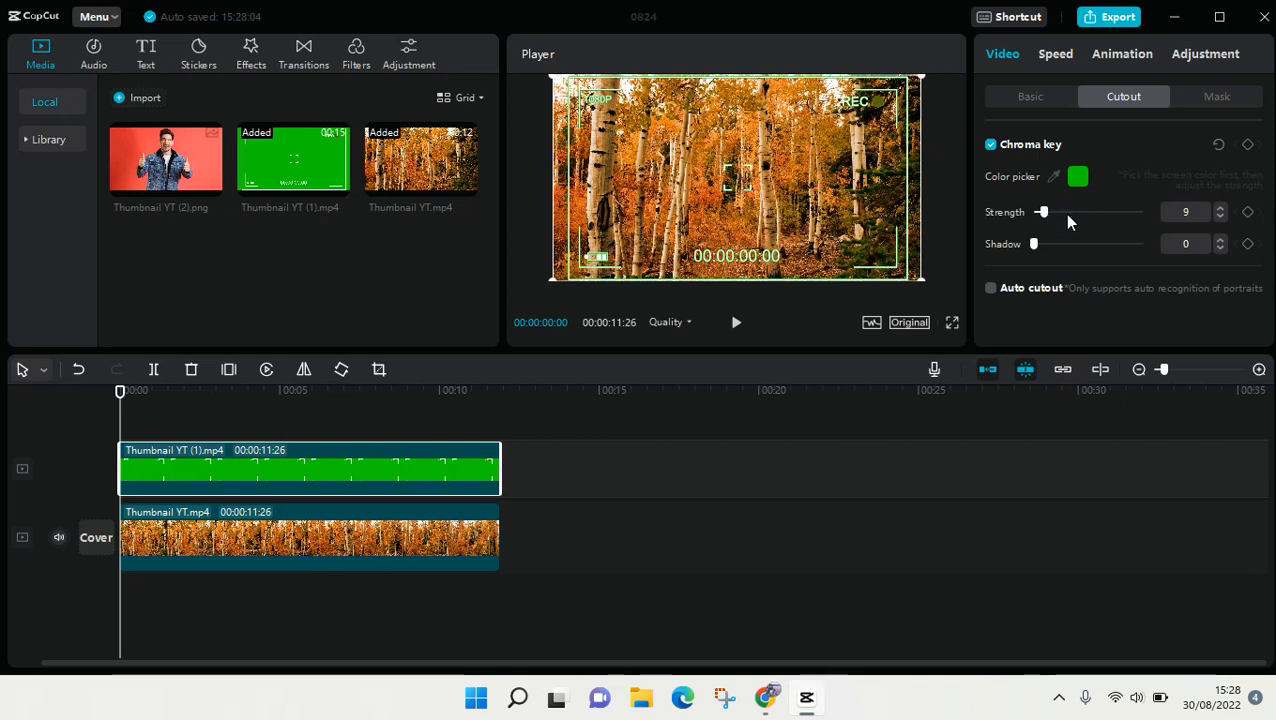
{"action": "left_click_drag", "start_coordinate": [1042, 212], "coordinate": [1076, 212]}
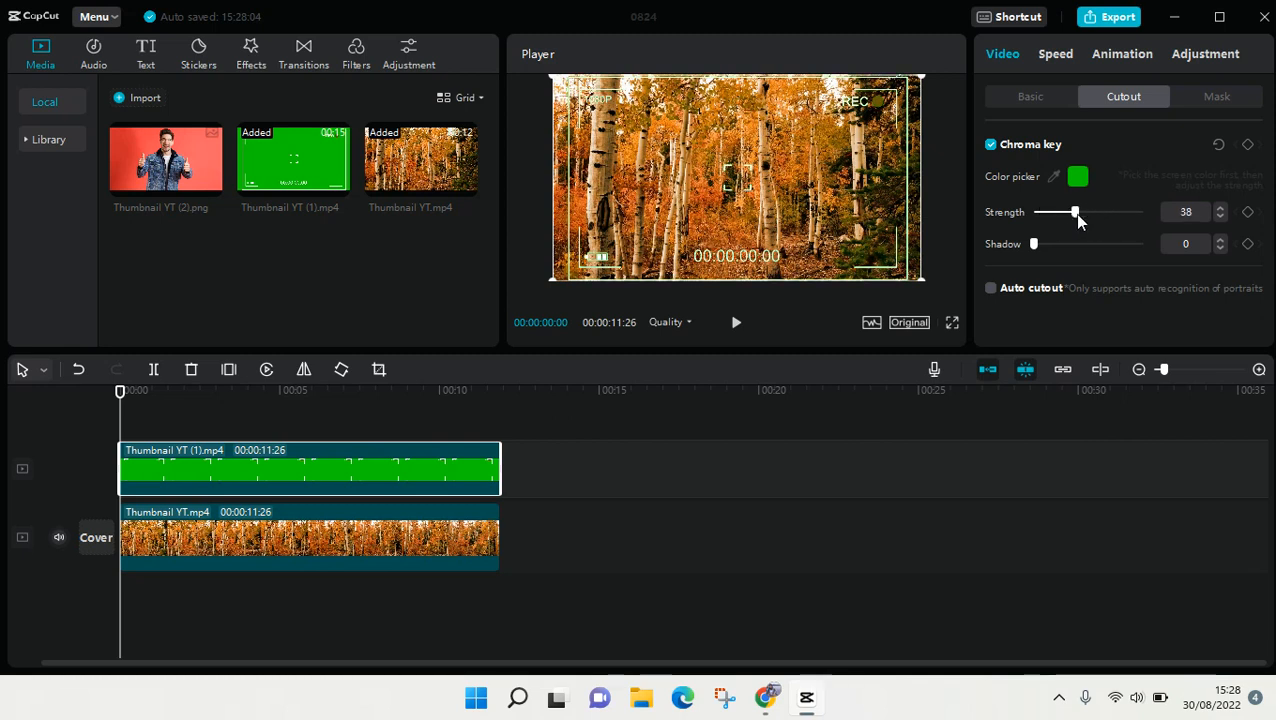
{"action": "left_click_drag", "start_coordinate": [1074, 212], "coordinate": [1080, 212]}
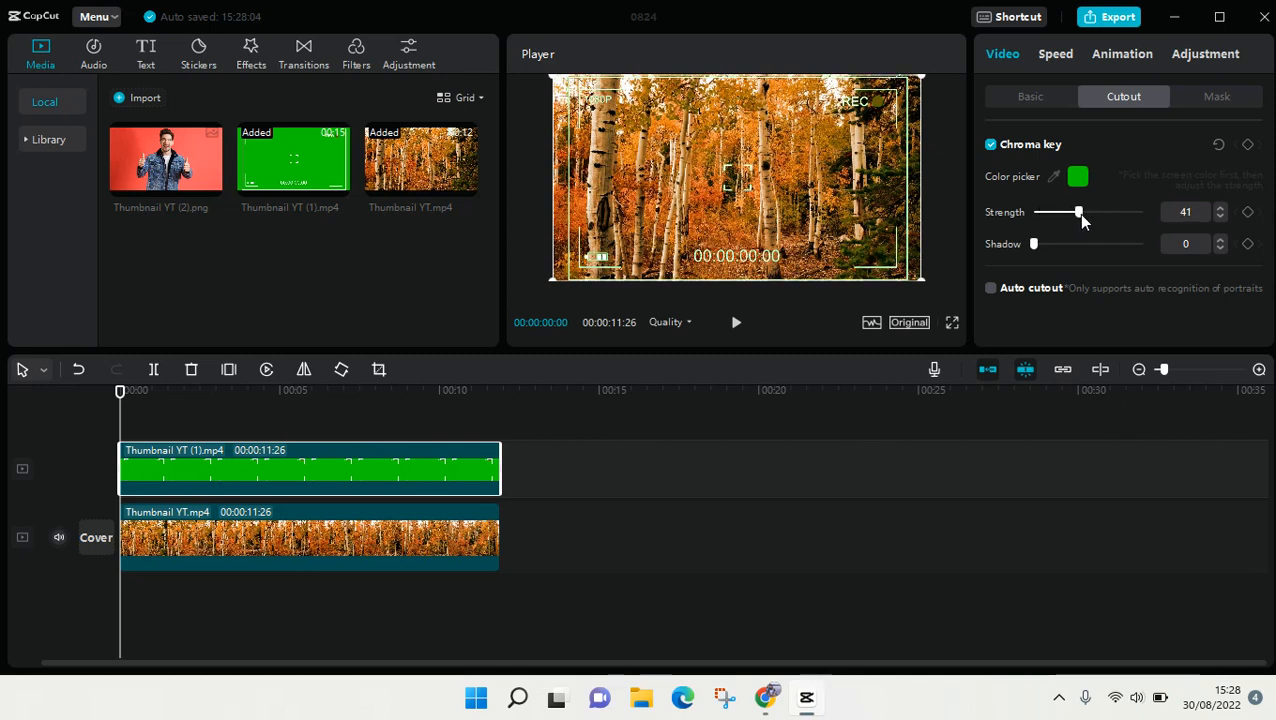
{"action": "left_click_drag", "start_coordinate": [1078, 212], "coordinate": [1076, 212]}
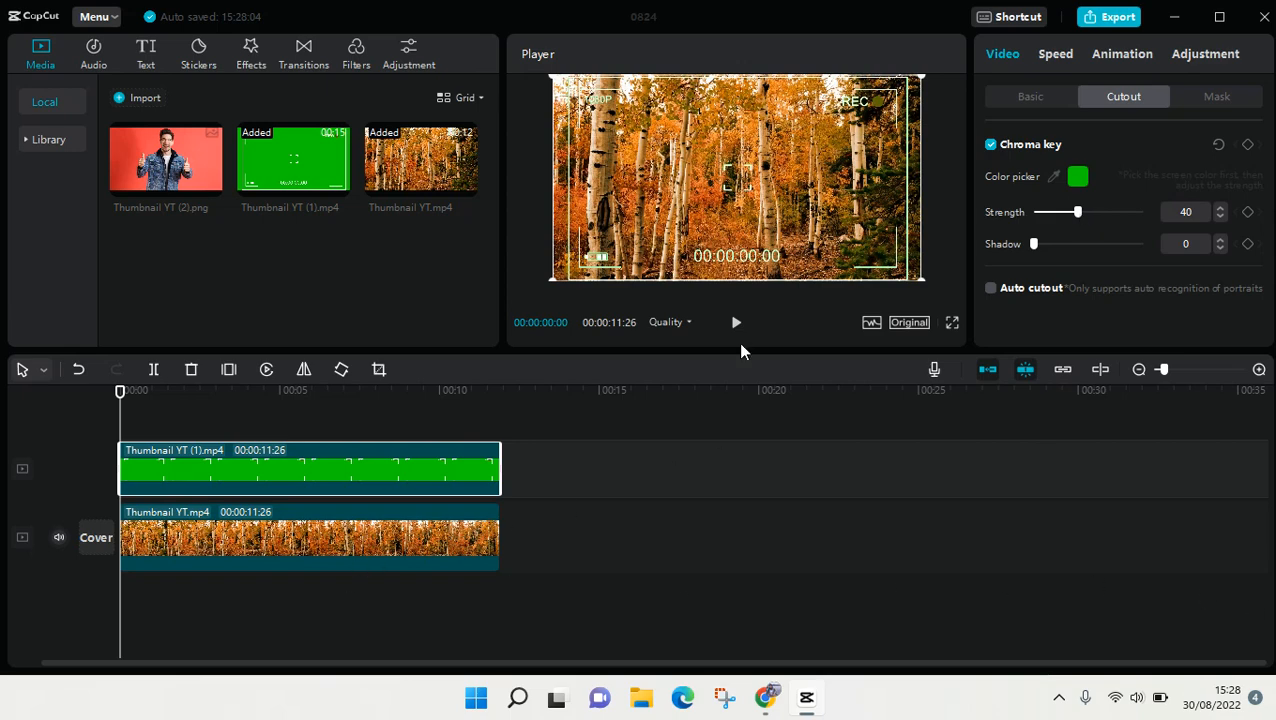
{"action": "left_click", "coordinate": [736, 322]}
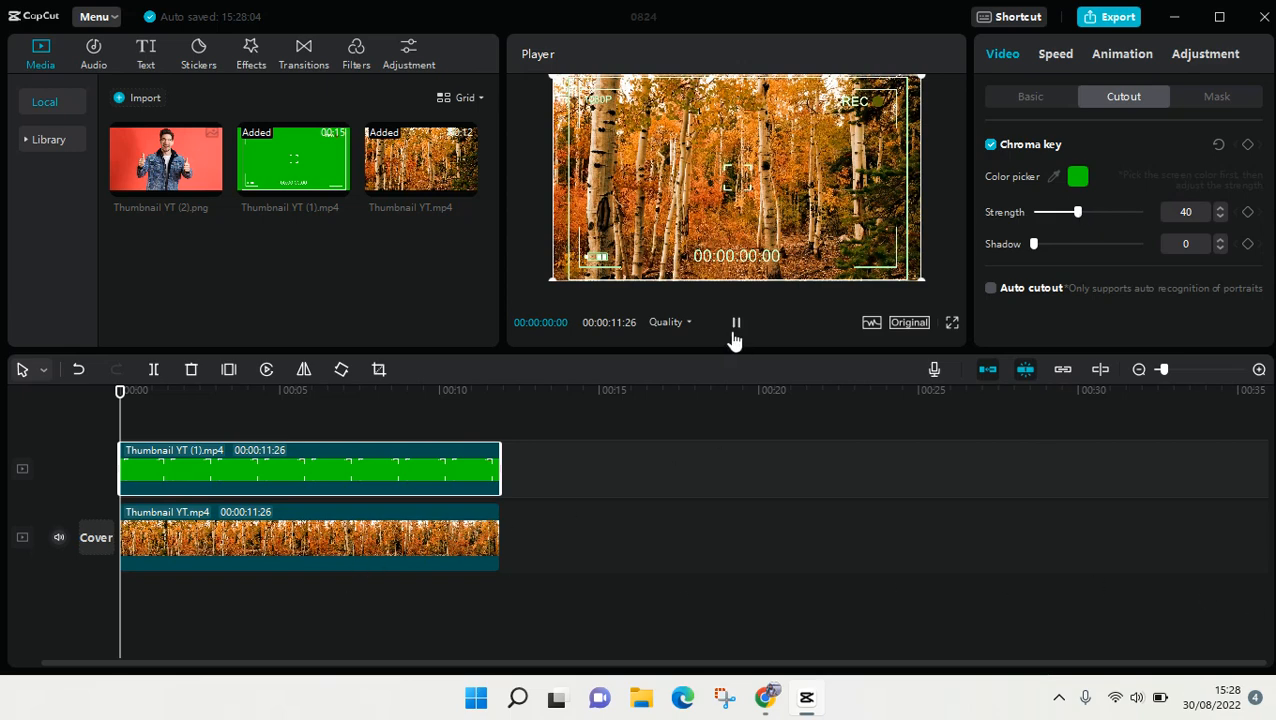